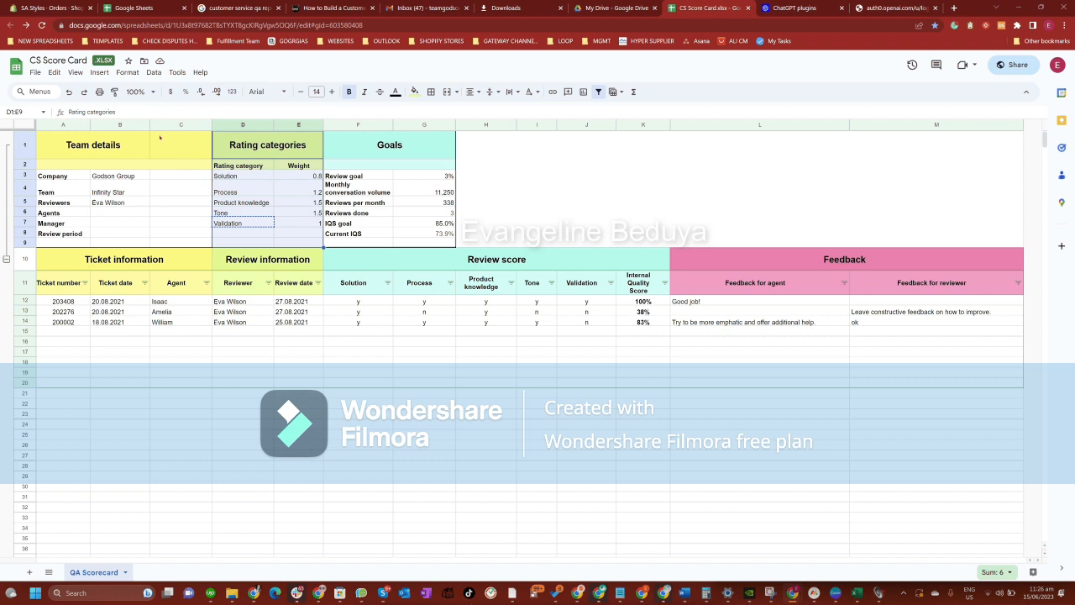
pyautogui.click(242, 192)
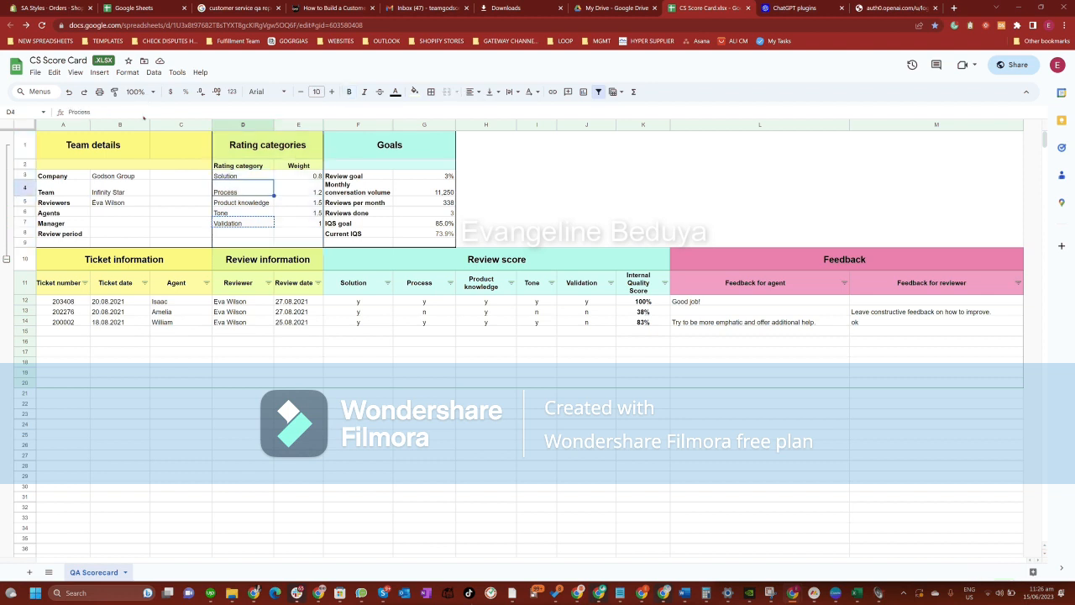
pyautogui.click(242, 223)
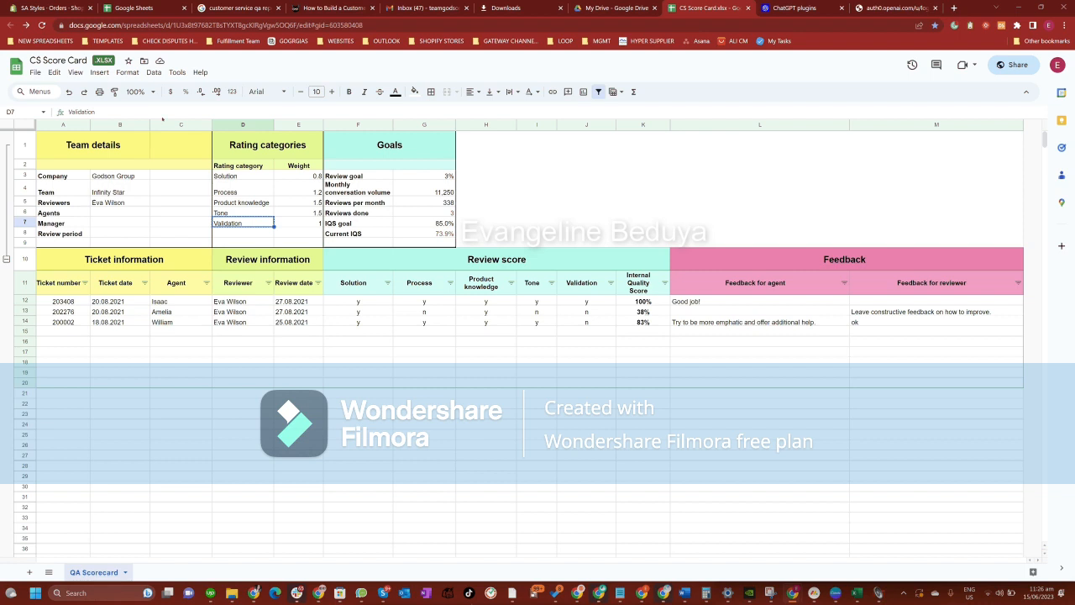
pyautogui.moveTo(299, 384)
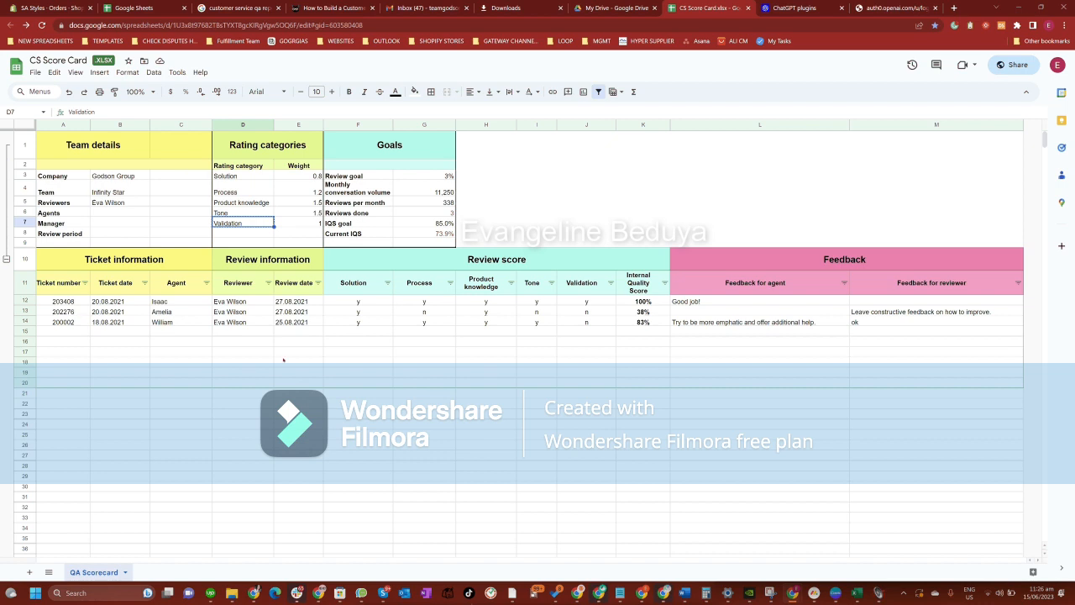
pyautogui.moveTo(144, 102)
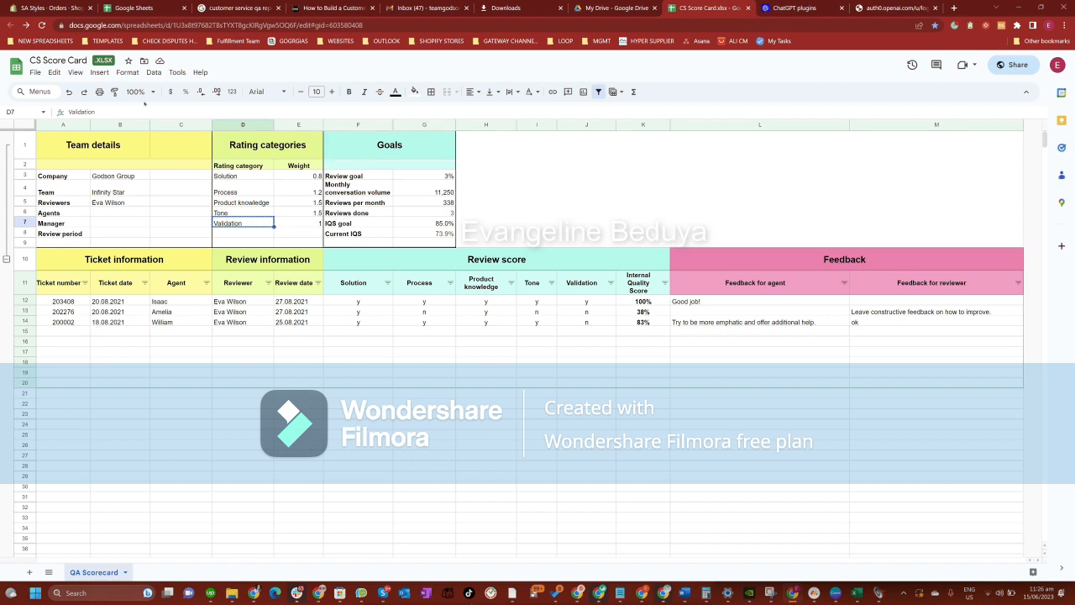
pyautogui.click(243, 176)
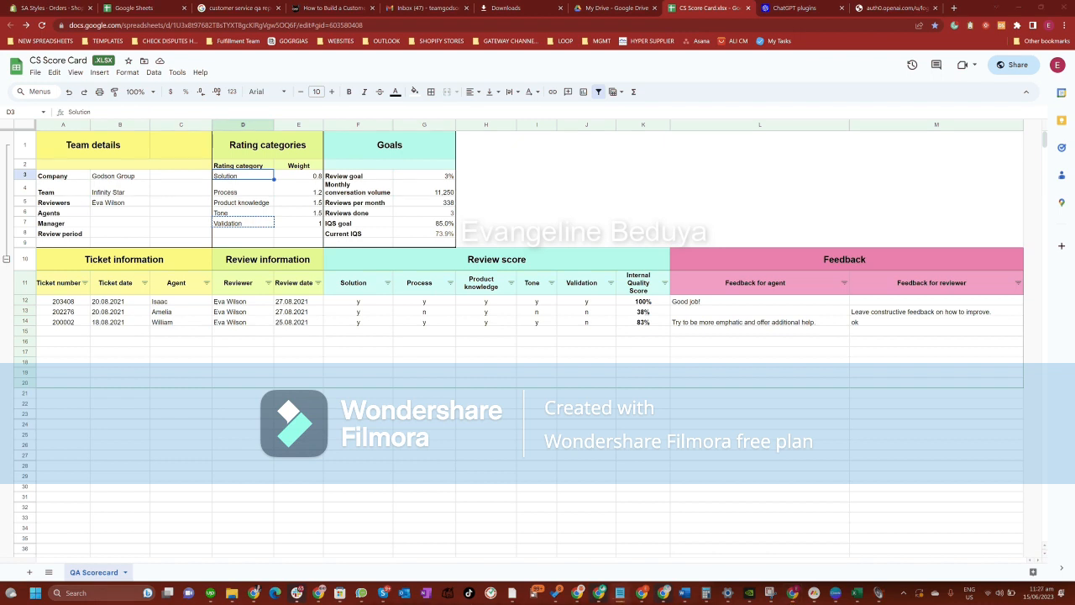
pyautogui.click(243, 191)
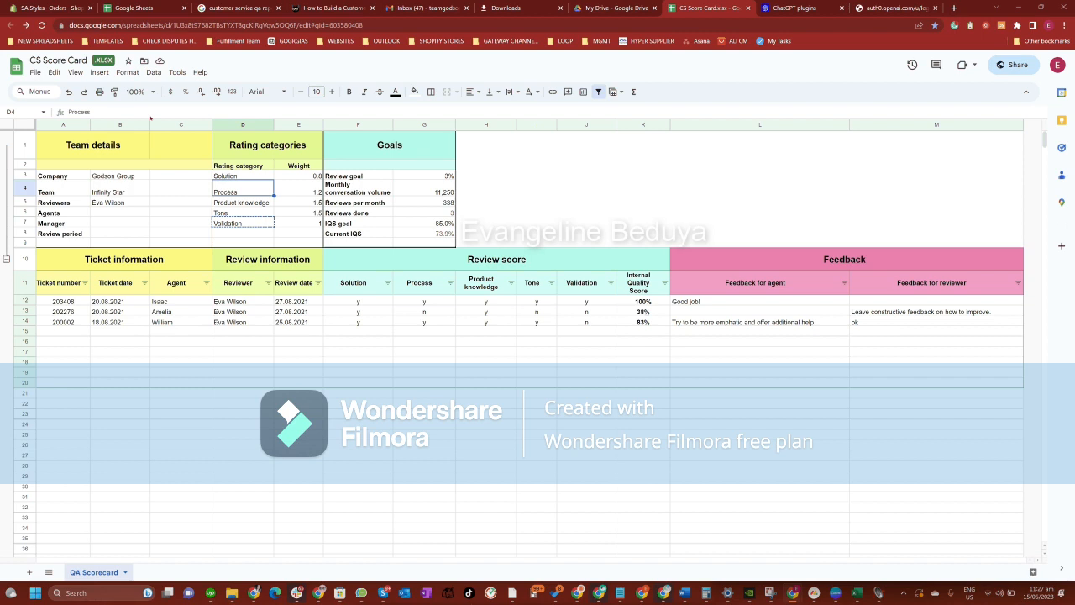
pyautogui.click(243, 202)
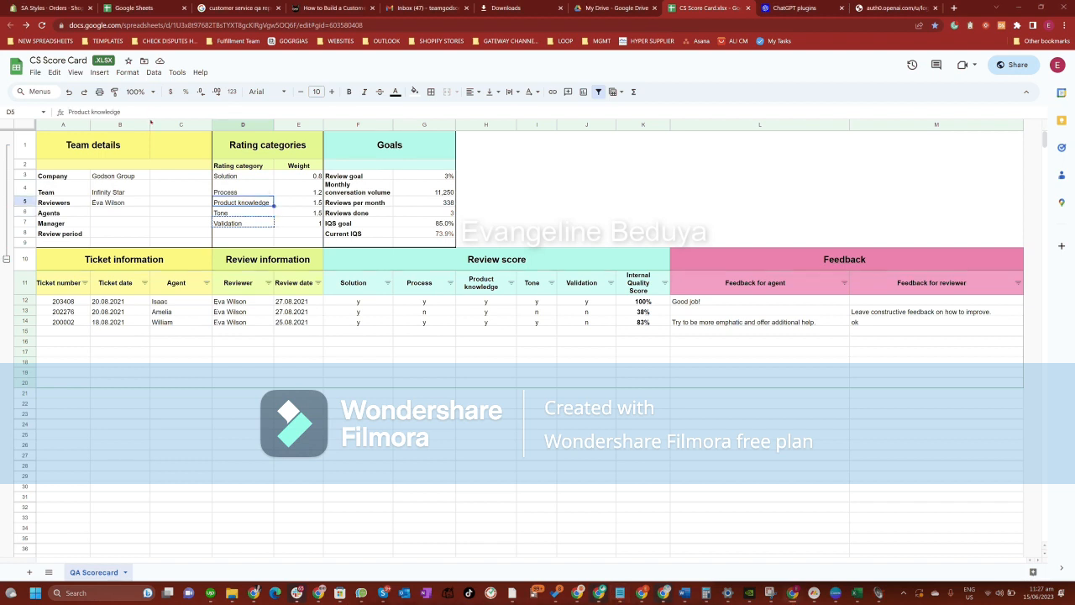
pyautogui.click(243, 212)
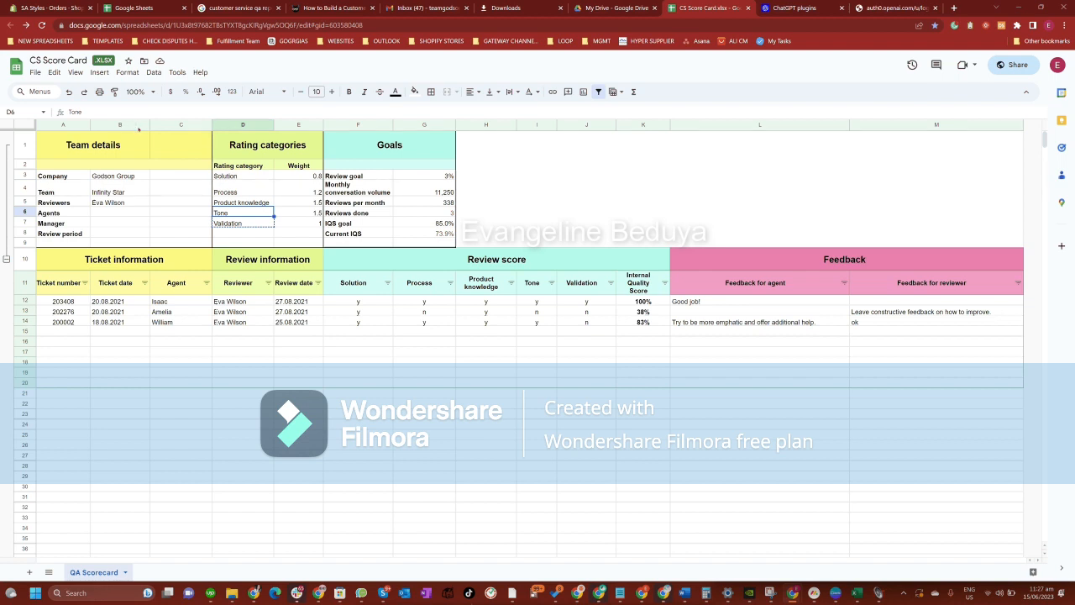
pyautogui.click(243, 223)
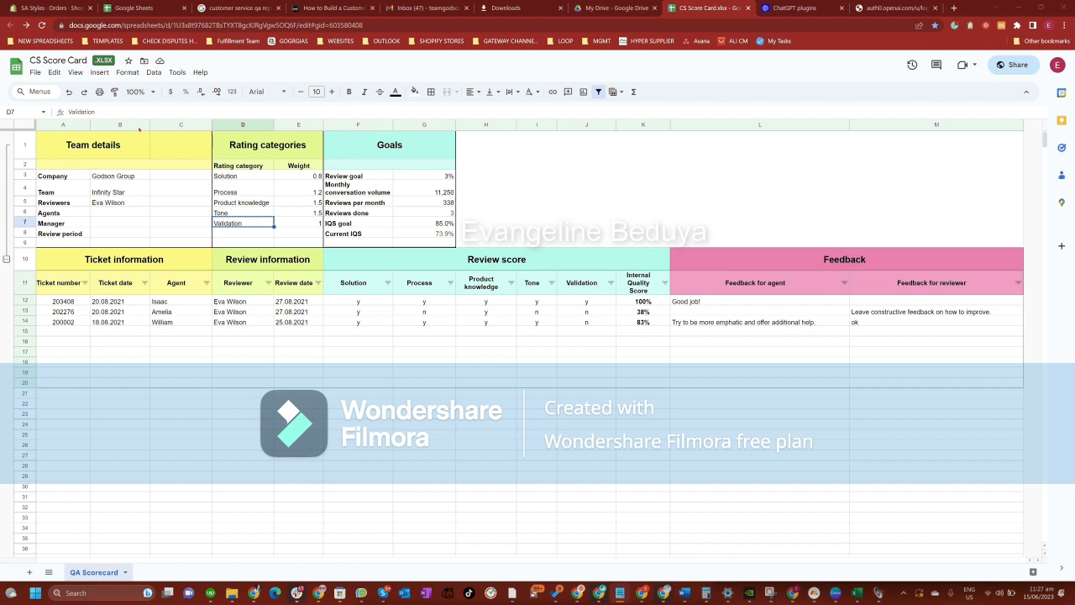
pyautogui.click(357, 282)
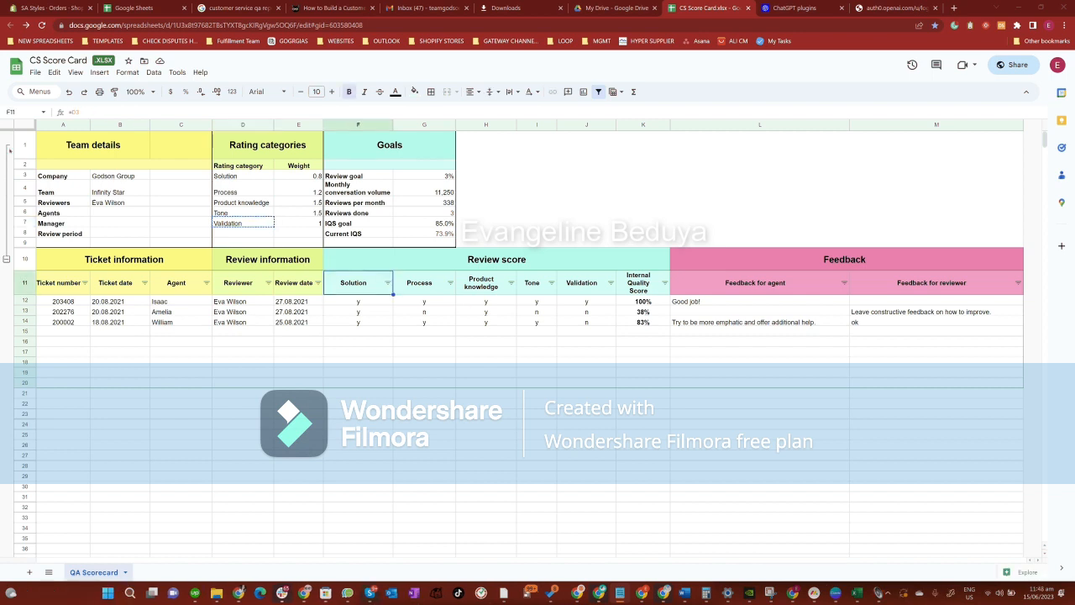
pyautogui.click(24, 259)
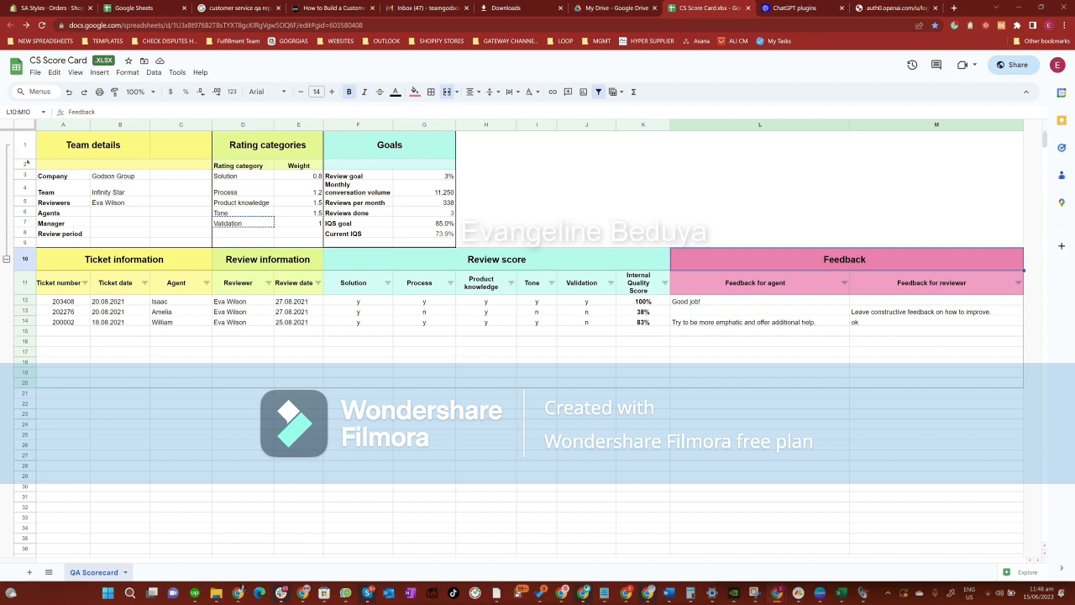
pyautogui.click(119, 282)
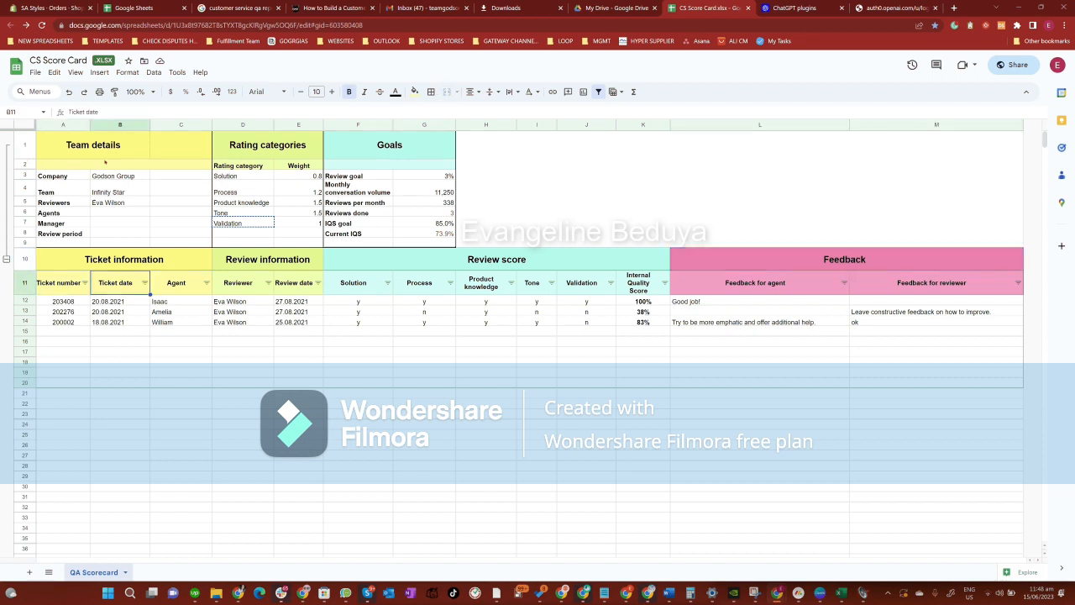
pyautogui.click(299, 283)
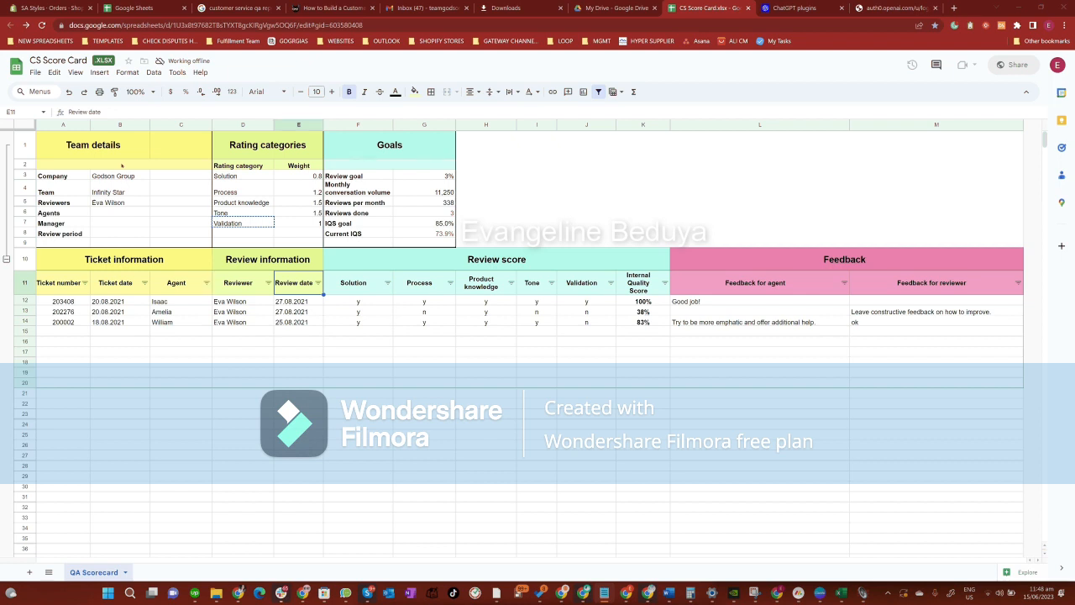
pyautogui.click(181, 283)
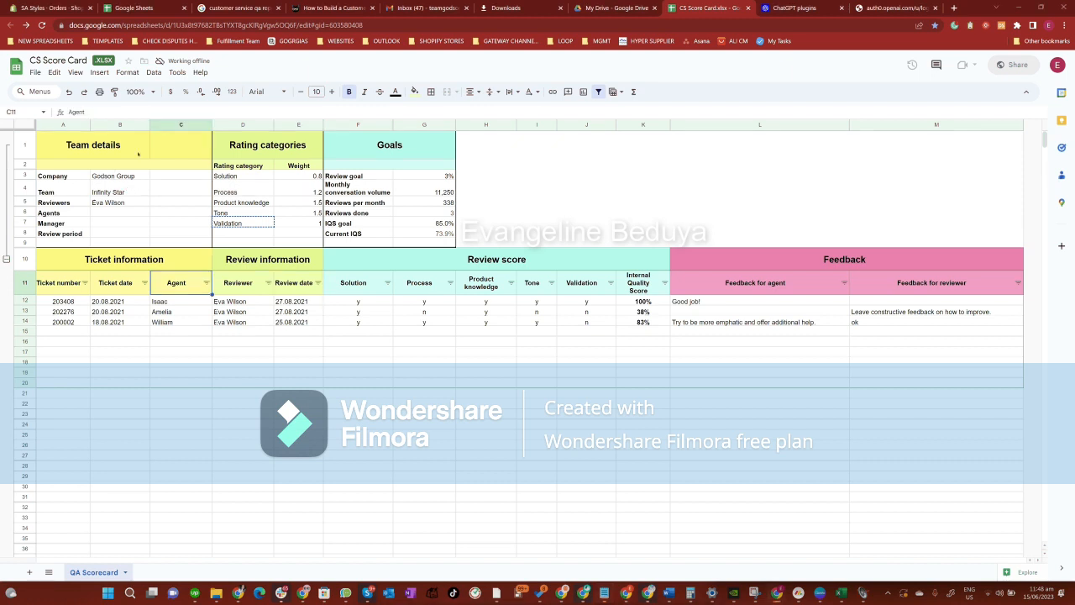
pyautogui.click(267, 259)
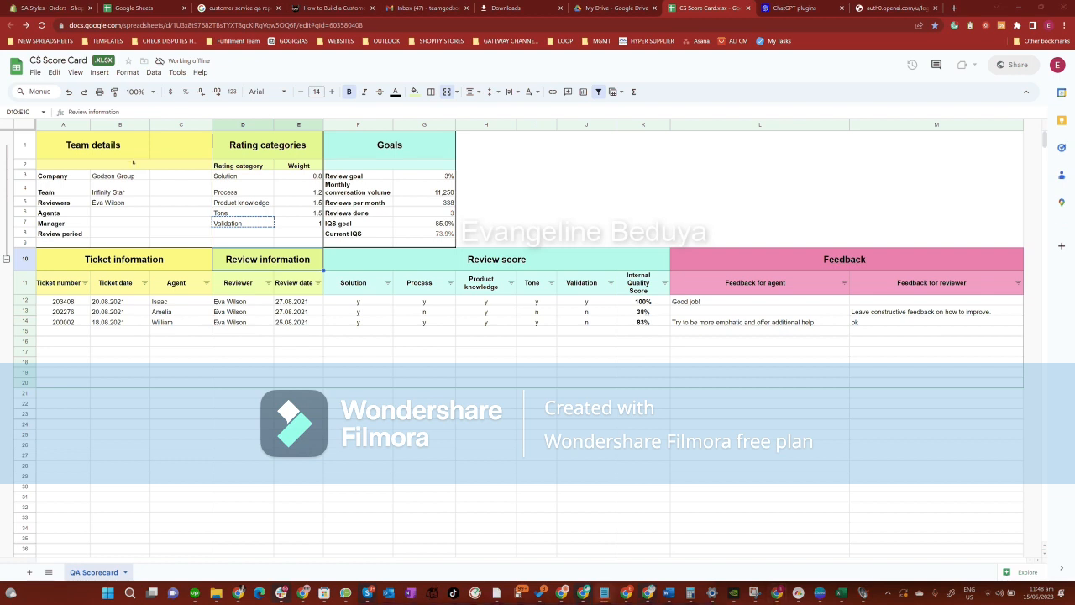
pyautogui.click(238, 282)
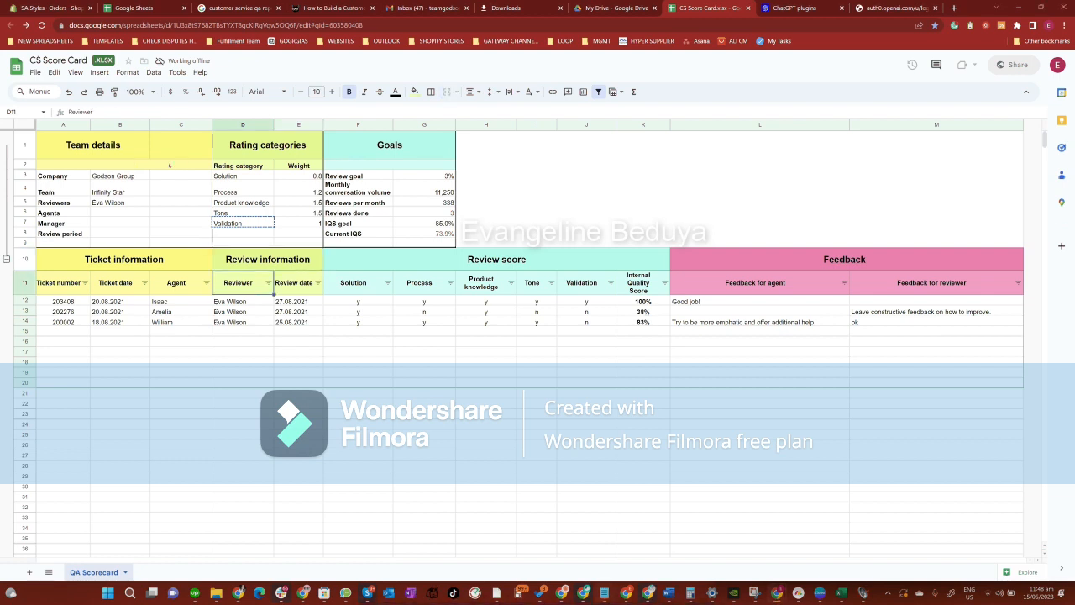
pyautogui.click(298, 283)
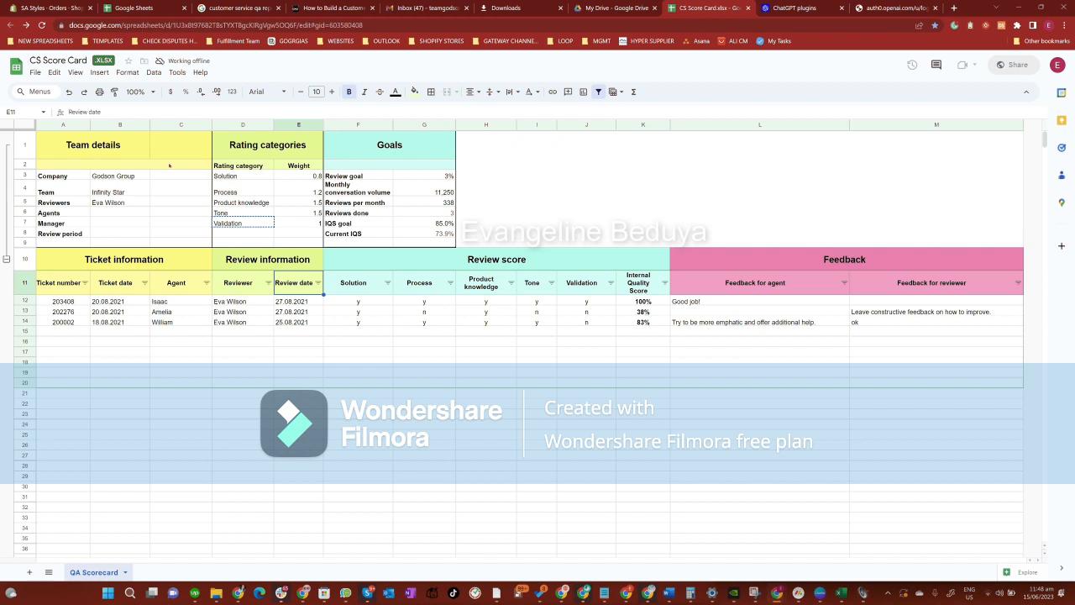
pyautogui.click(495, 258)
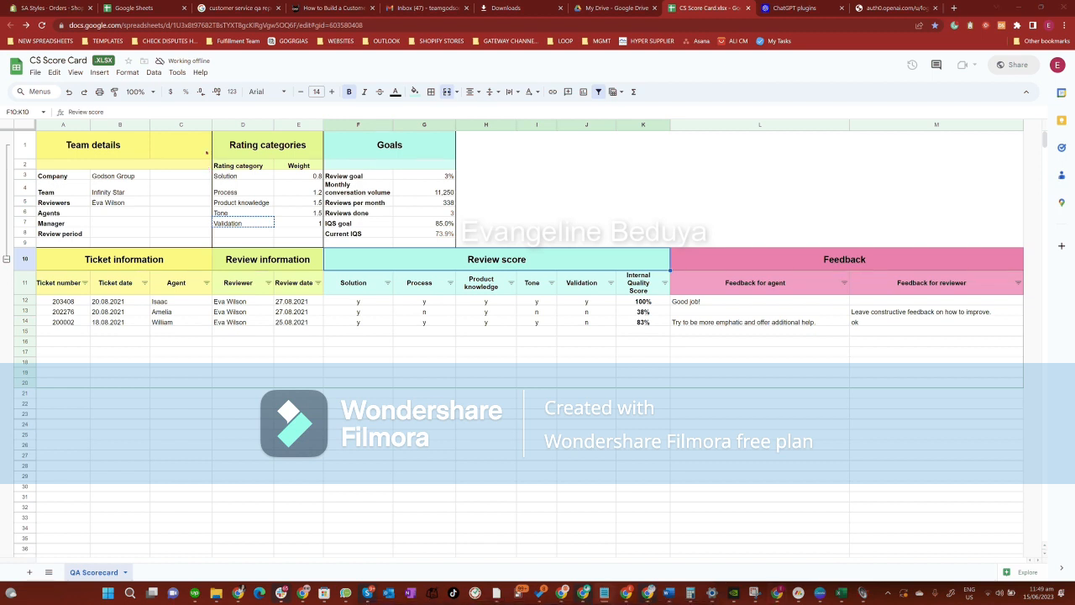
pyautogui.click(358, 301)
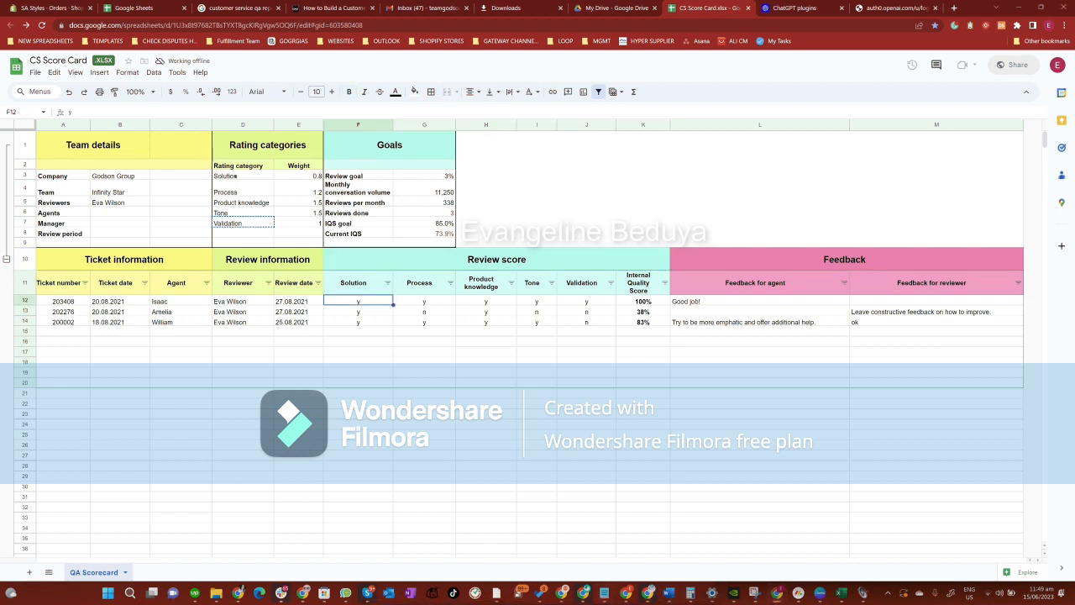
pyautogui.click(425, 311)
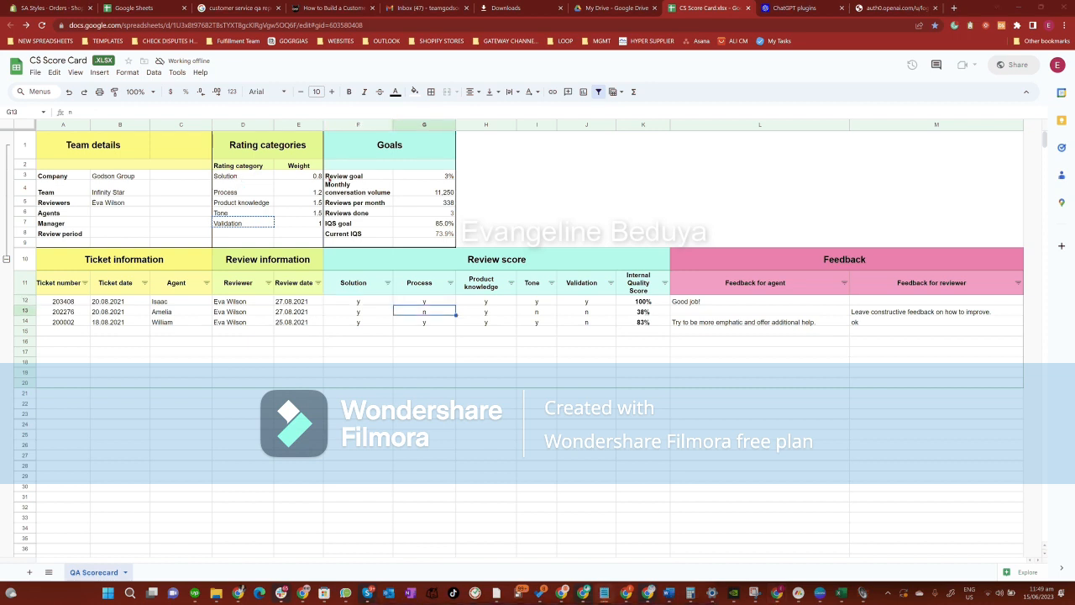
pyautogui.click(485, 312)
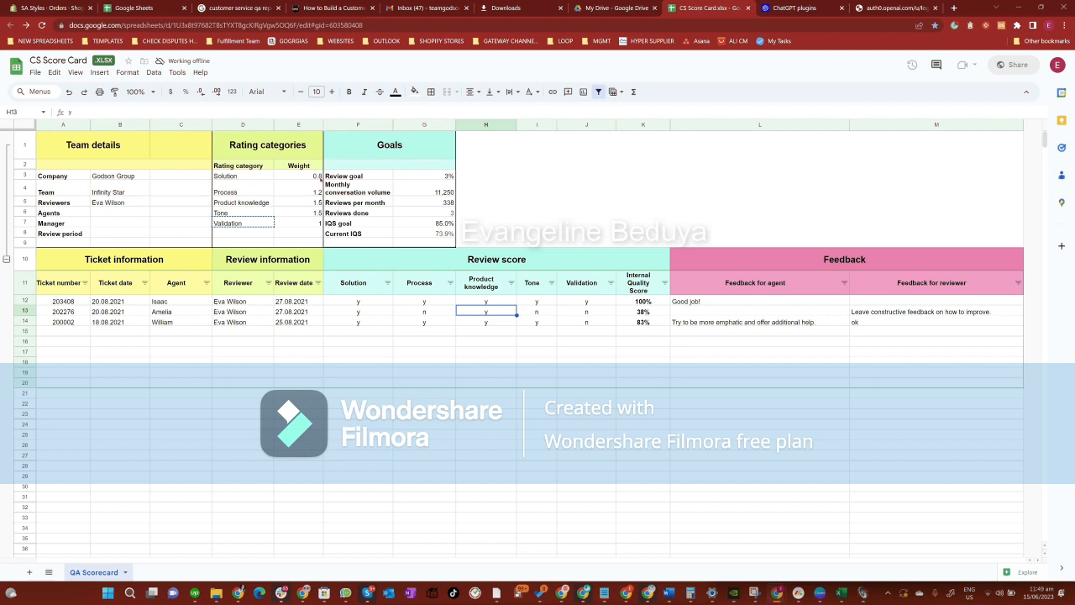
pyautogui.click(642, 312)
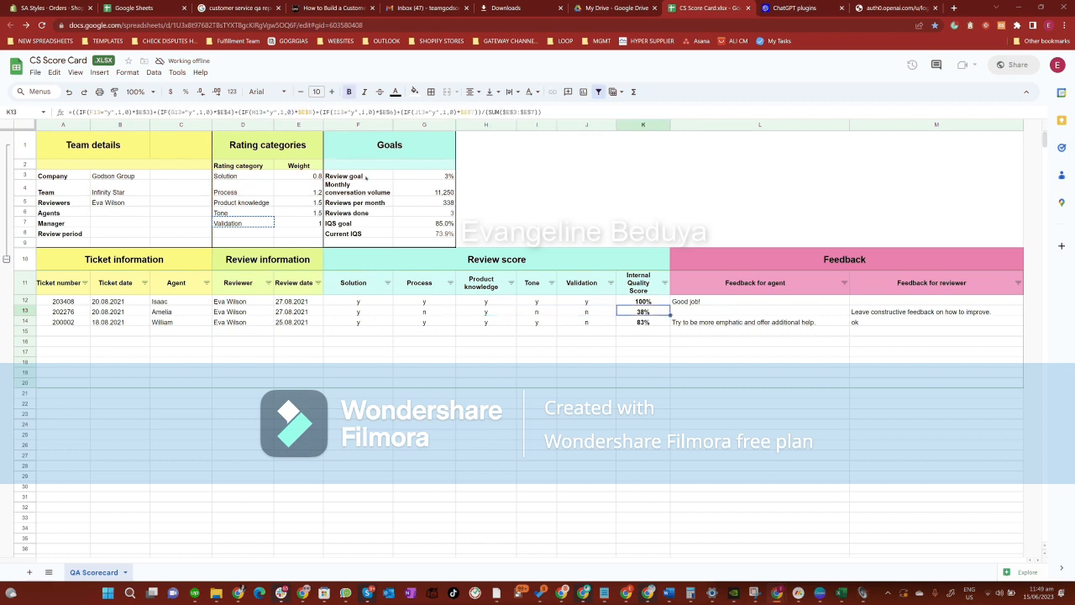
pyautogui.moveTo(642, 301); pyautogui.dragTo(642, 321)
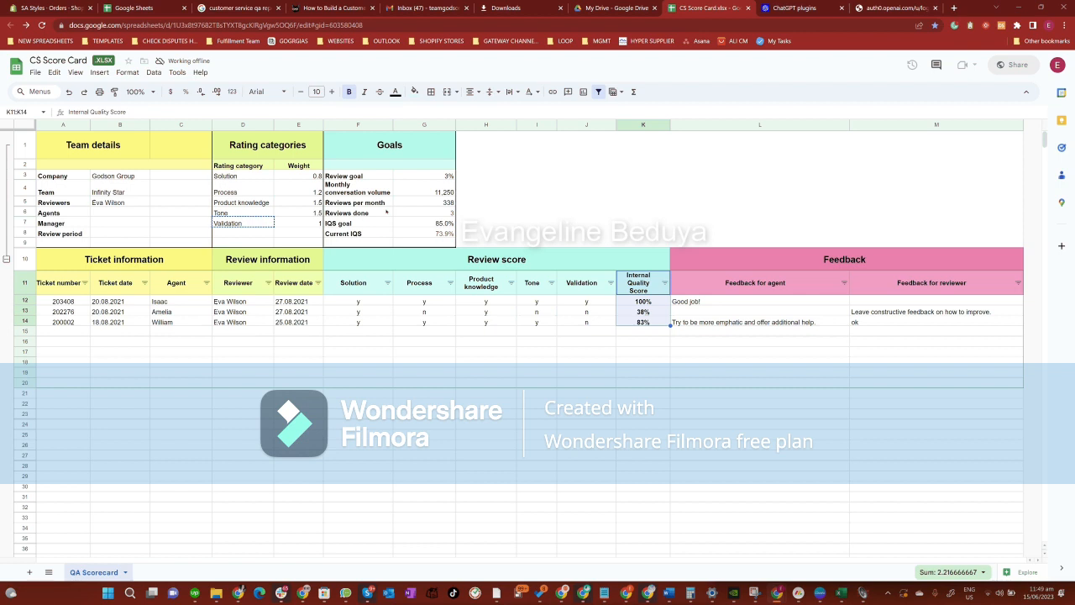
pyautogui.moveTo(441, 155)
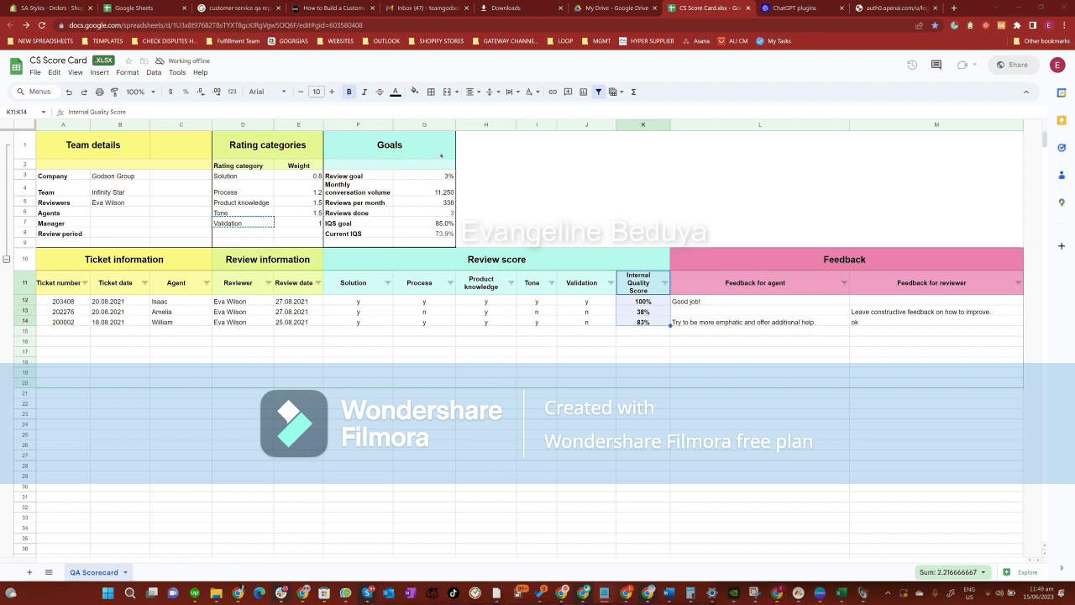
pyautogui.click(844, 259)
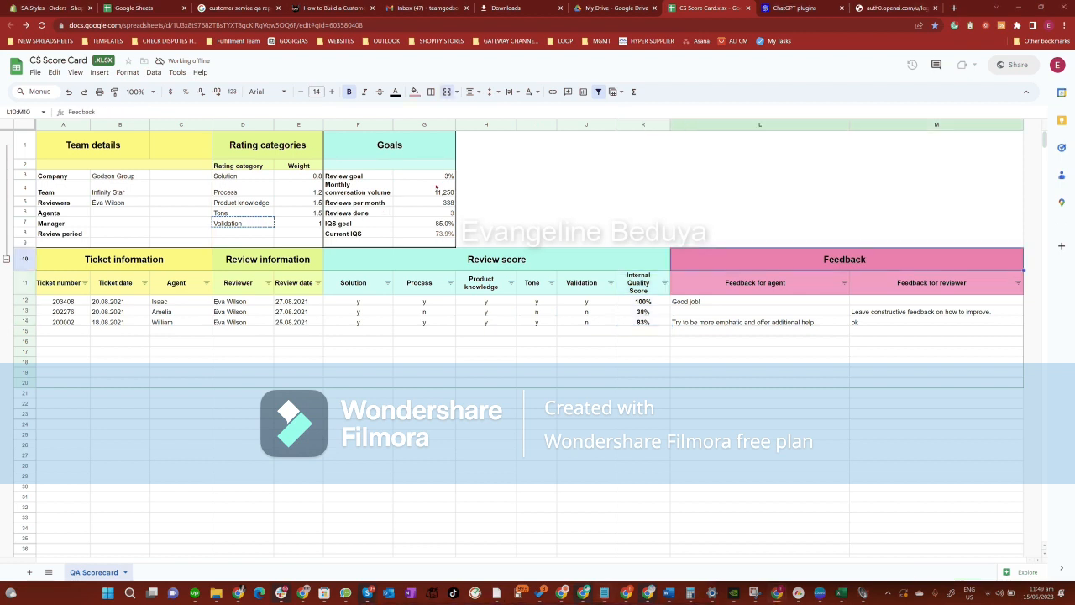